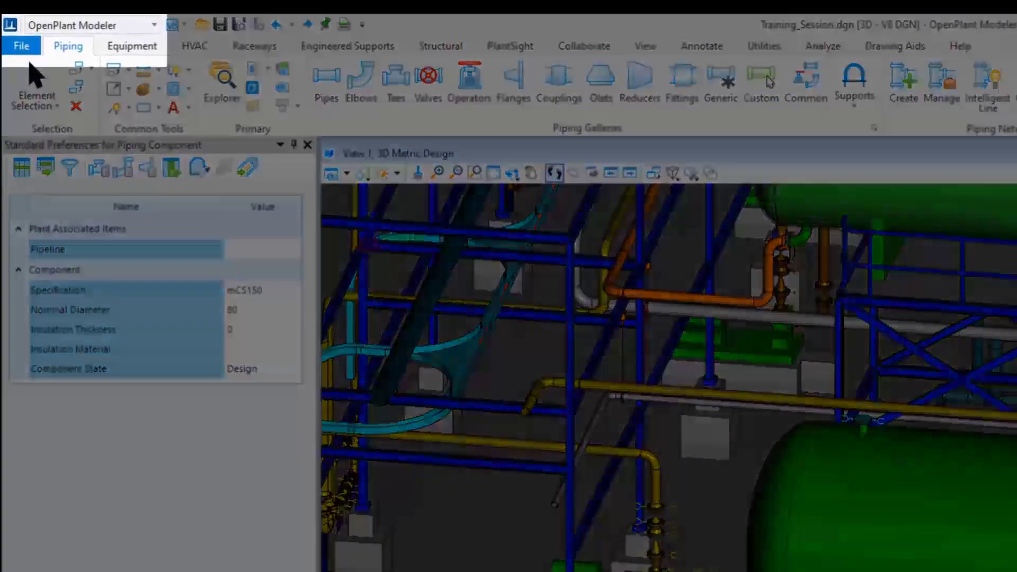
Start a new pipeline for Unit 1, Service WWR, Plant Area 60 from Standard Preferences
left_click(642, 72)
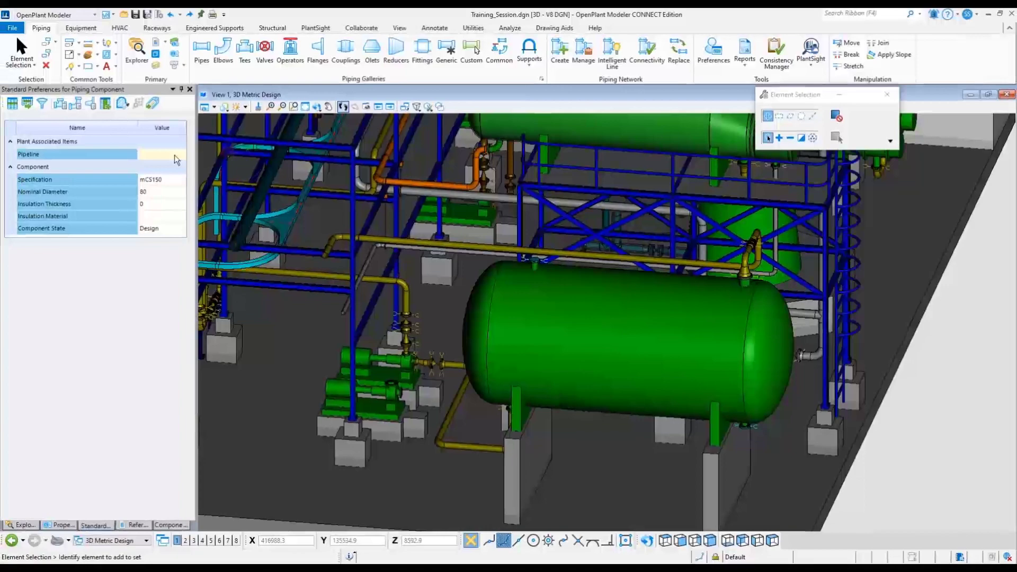
left_click(159, 154)
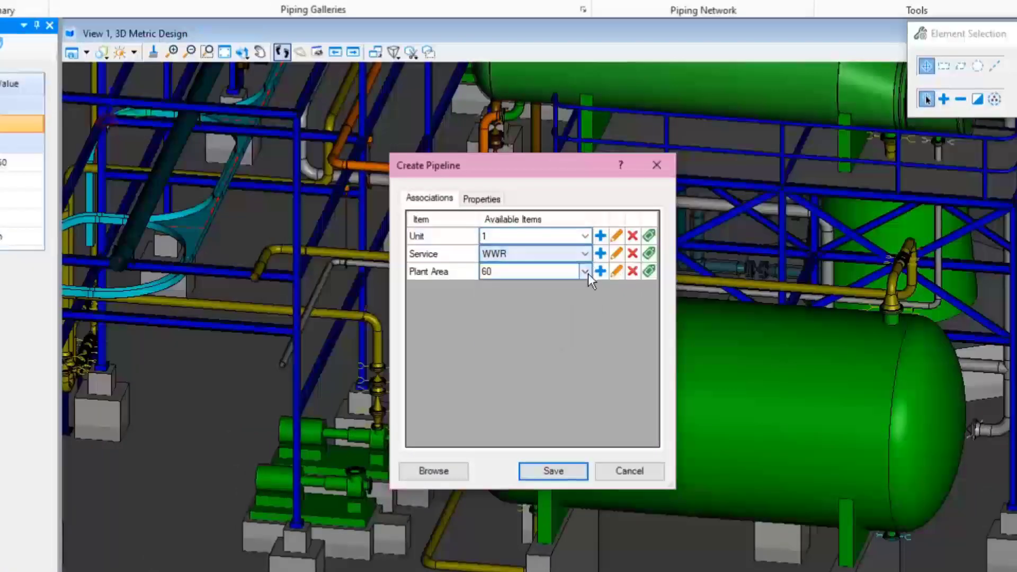
mouse_move(599, 271)
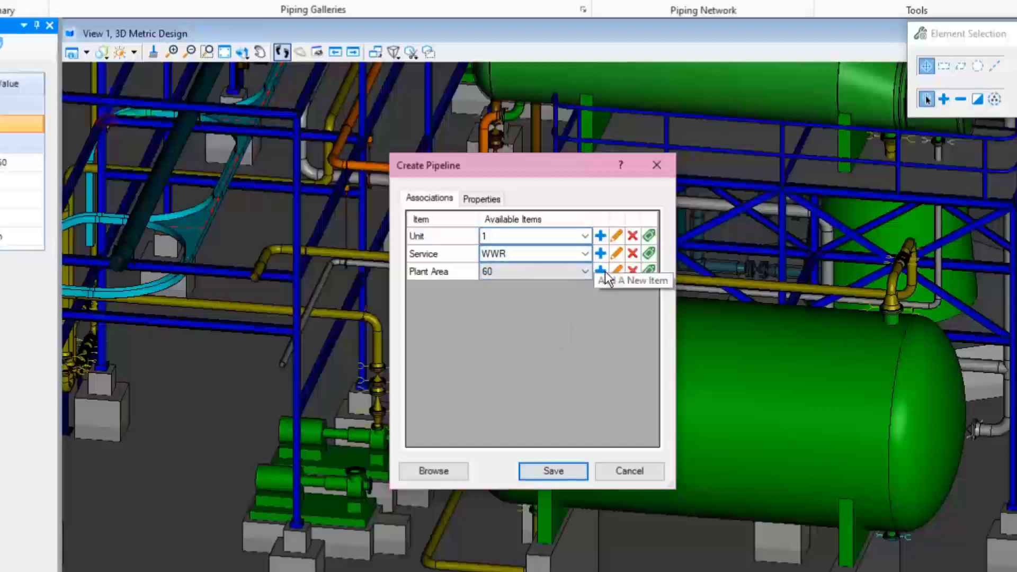
left_click(600, 271)
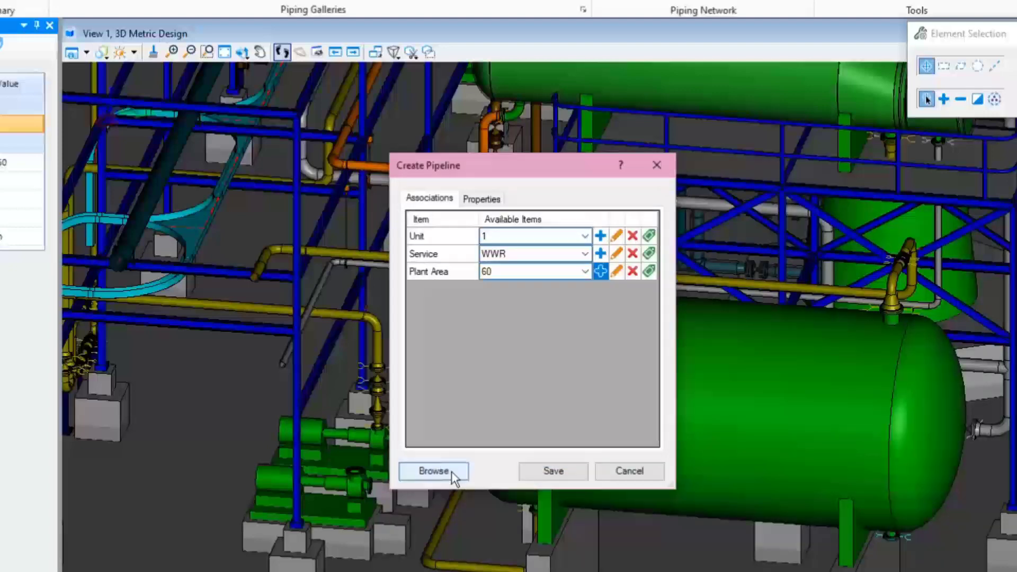
Create pipeline 60-SWO-0601 from its PlantSight tag, review its properties, and save it
left_click(433, 471)
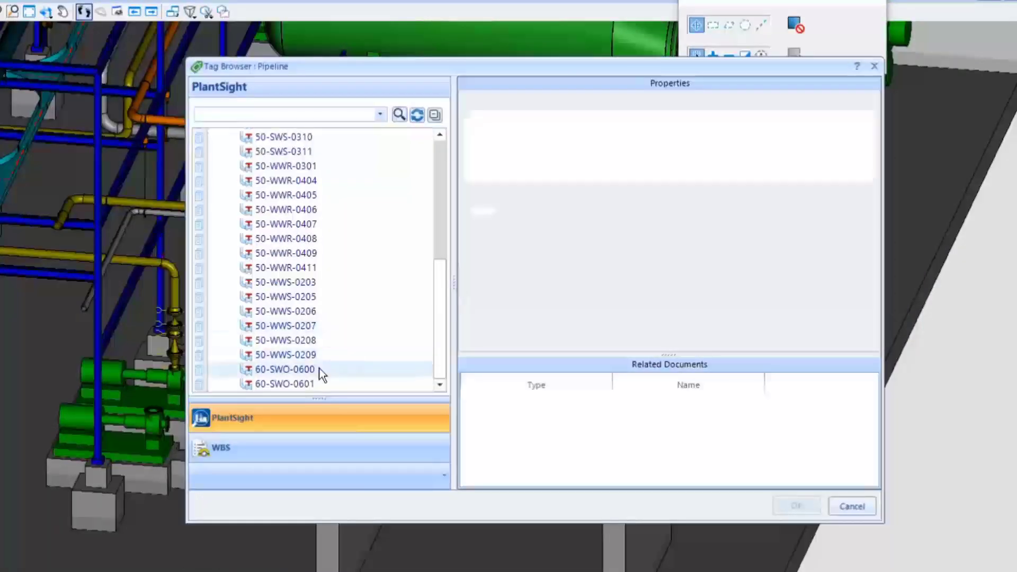
left_click(285, 383)
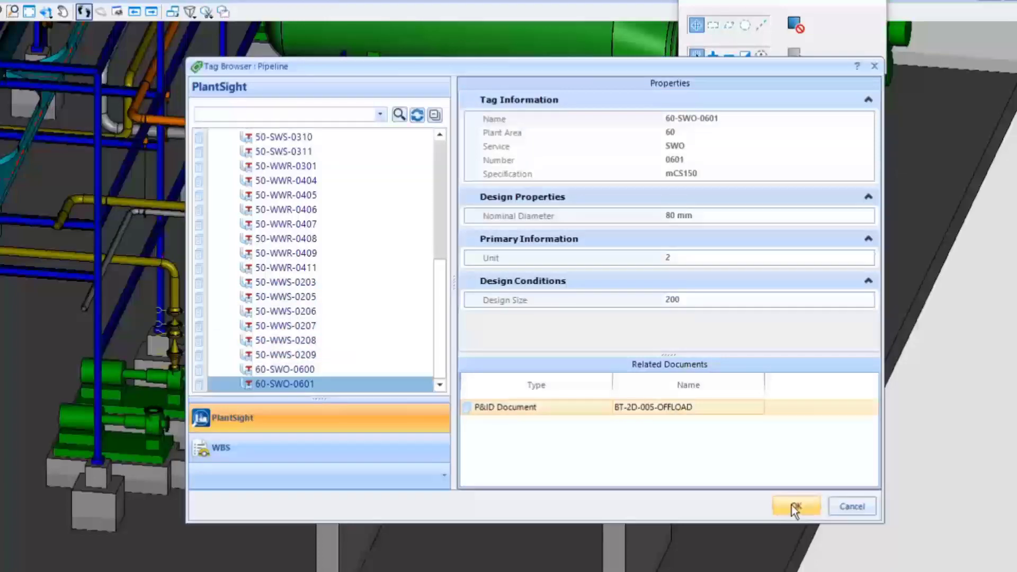
left_click(795, 506)
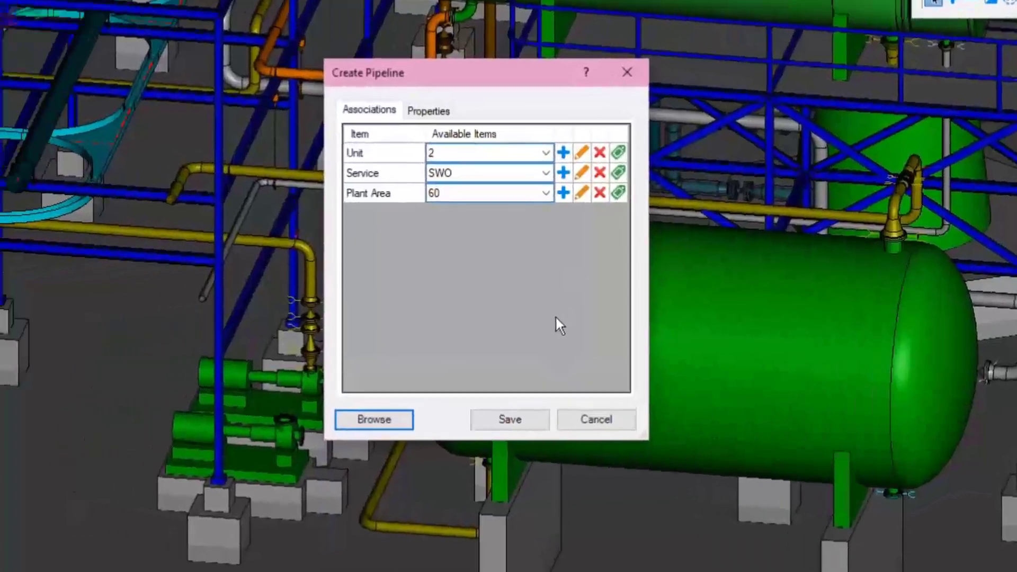
left_click(427, 110)
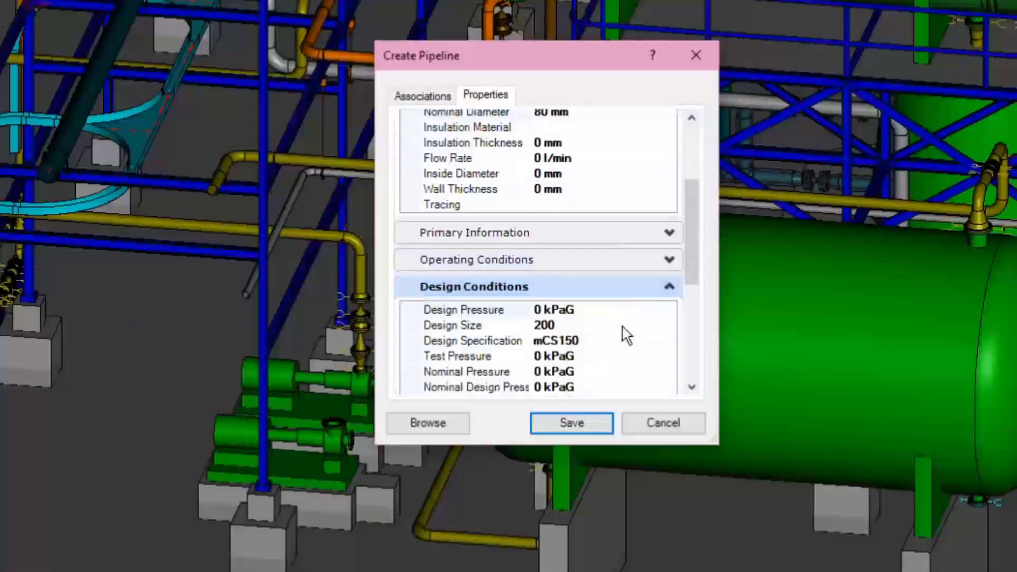
scroll("down", 3)
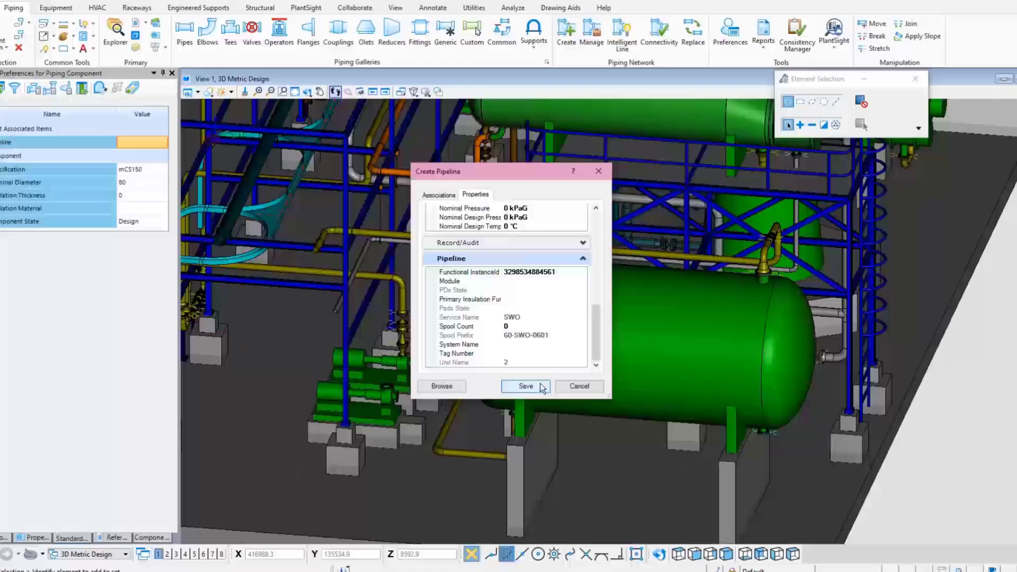
left_click(525, 386)
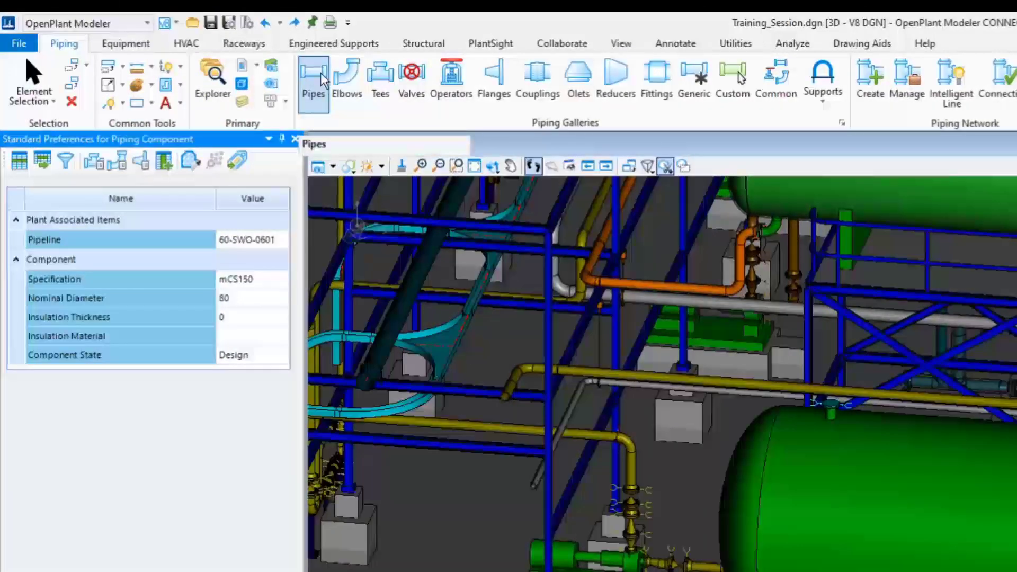
Start placing an 80 mm mCS150 straight pipe on the 60-SWO line
left_click(313, 78)
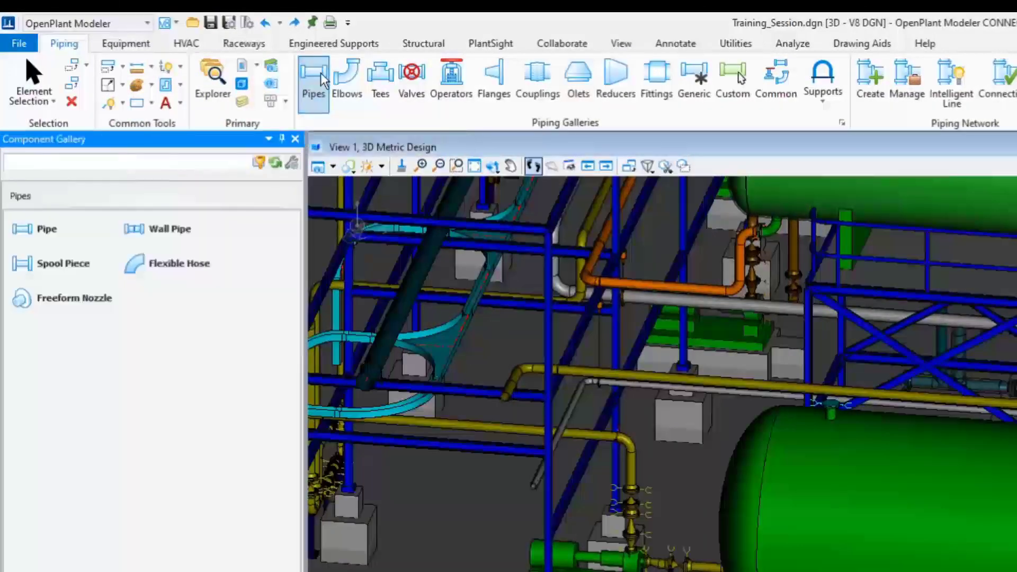
left_click(47, 229)
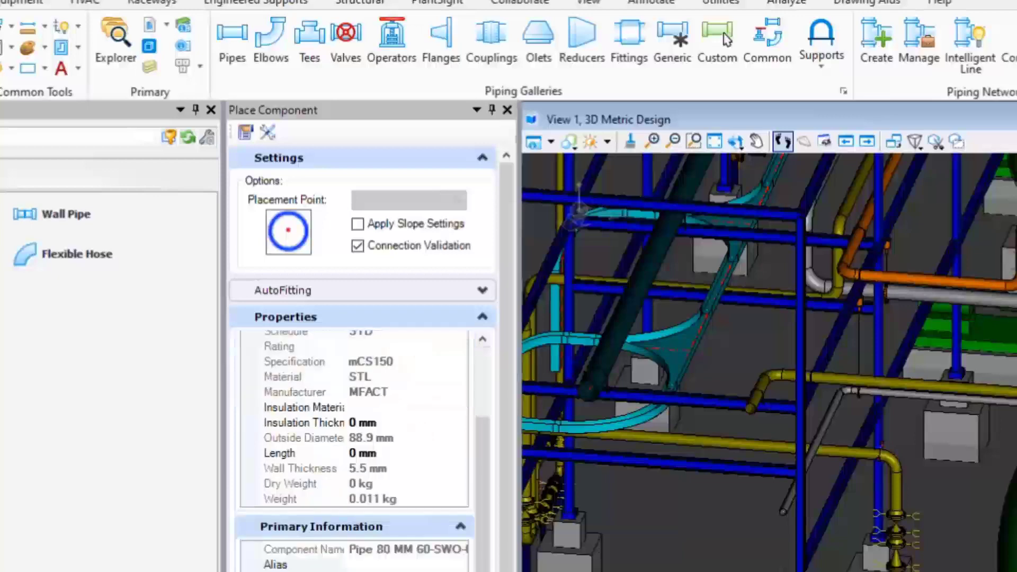
left_click(246, 132)
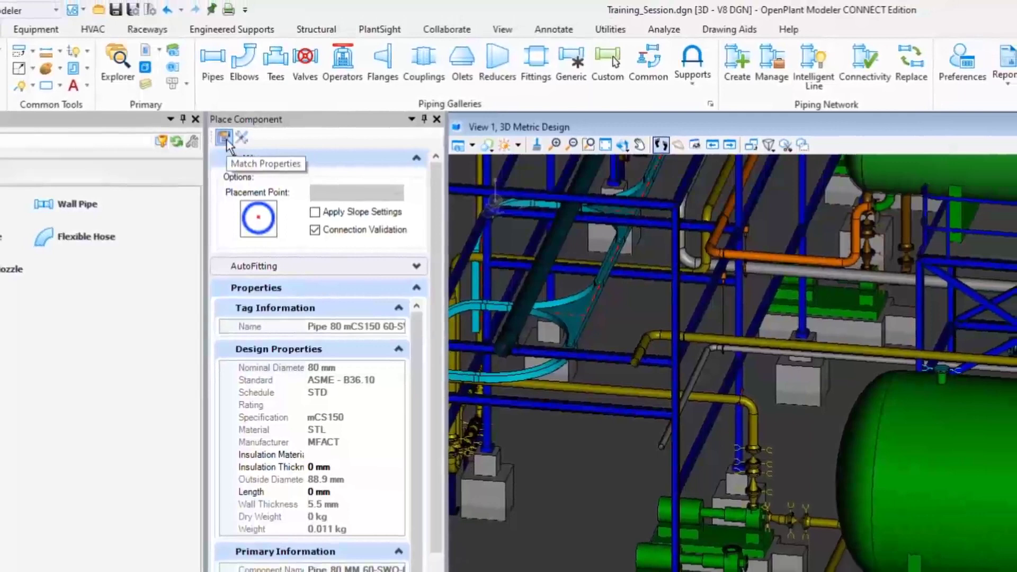
mouse_move(241, 138)
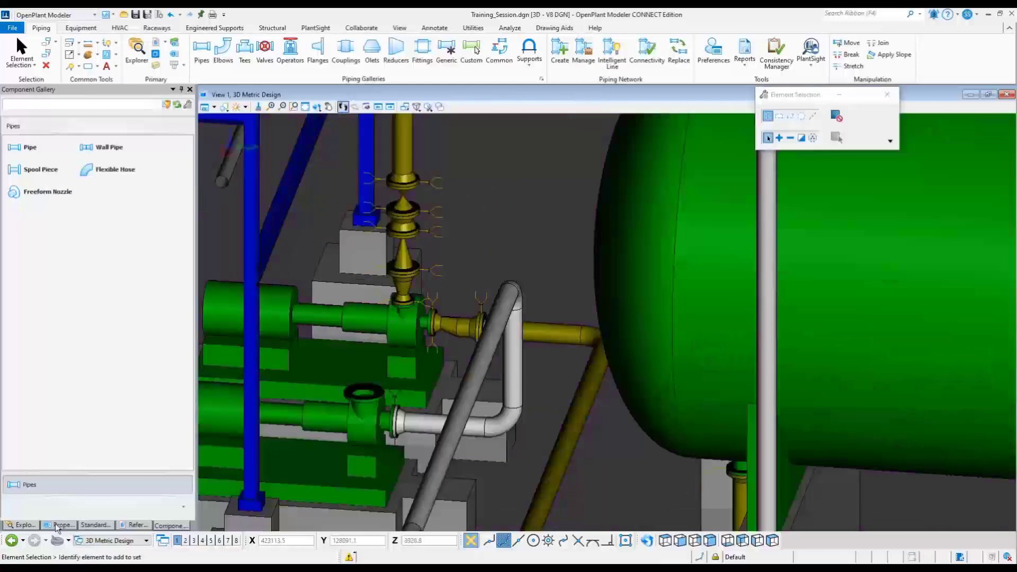
Begin another new pipeline and bring up the PlantSight Tag Browser
left_click(61, 525)
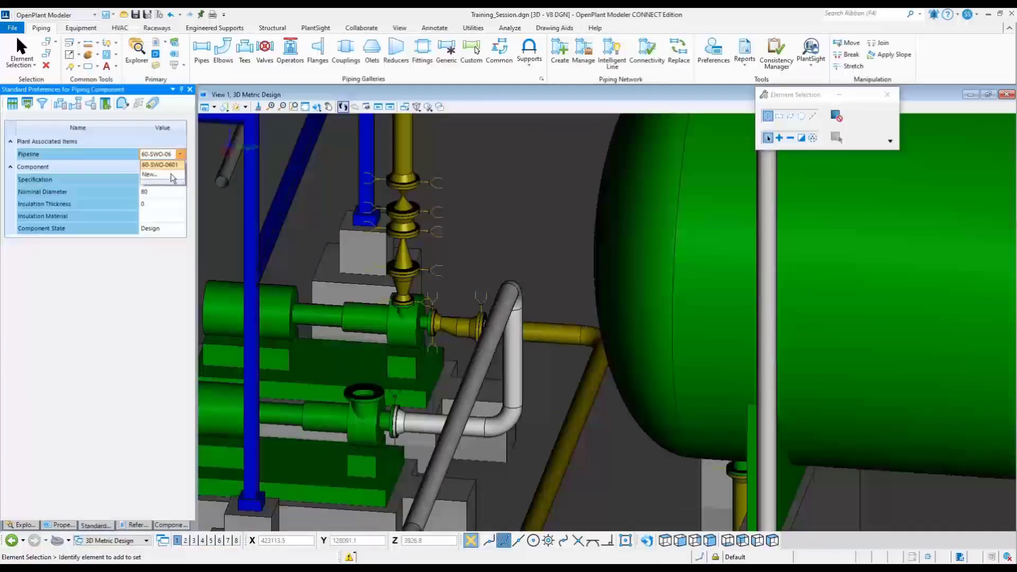
left_click(151, 174)
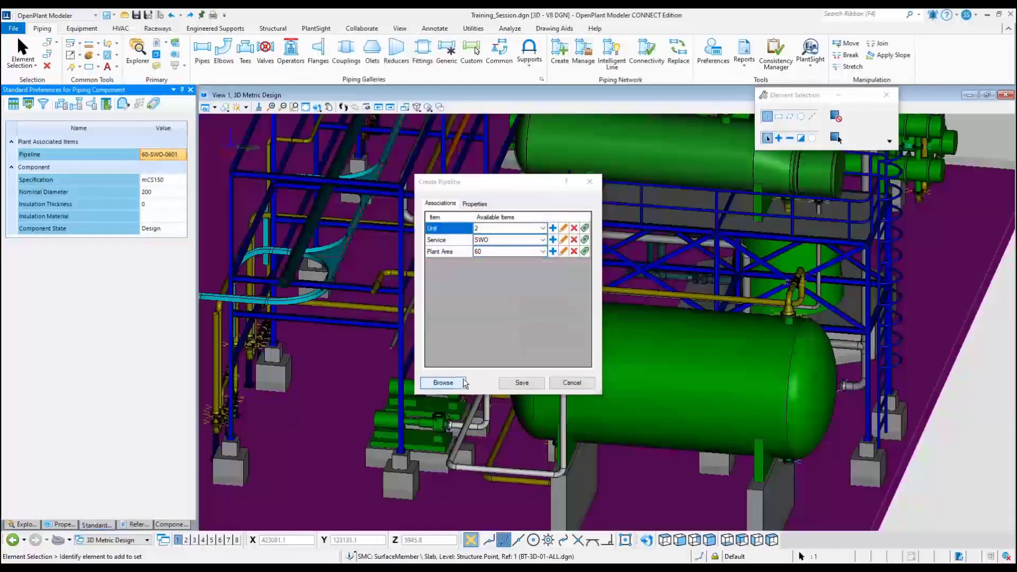
left_click(443, 383)
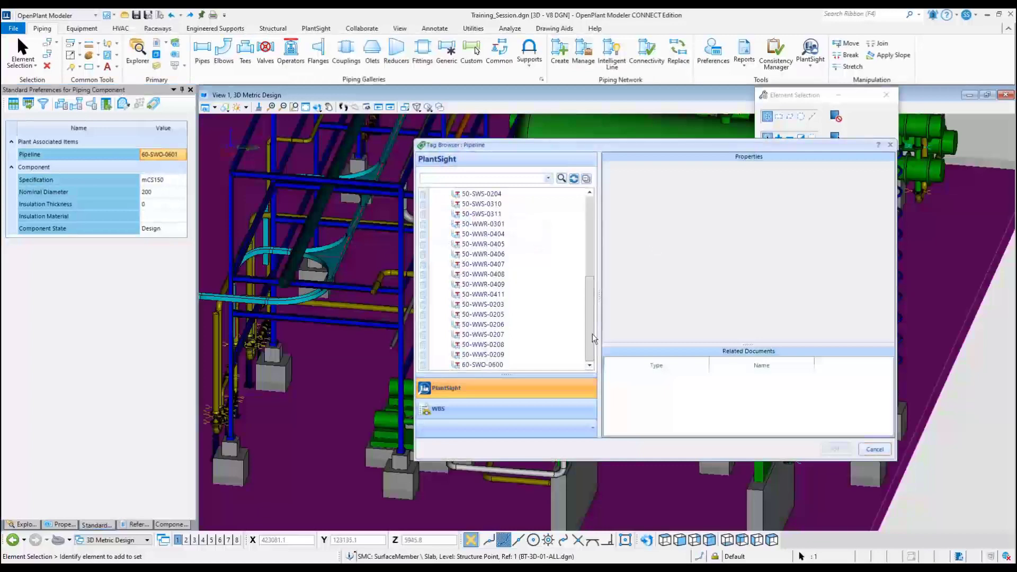
left_click(482, 364)
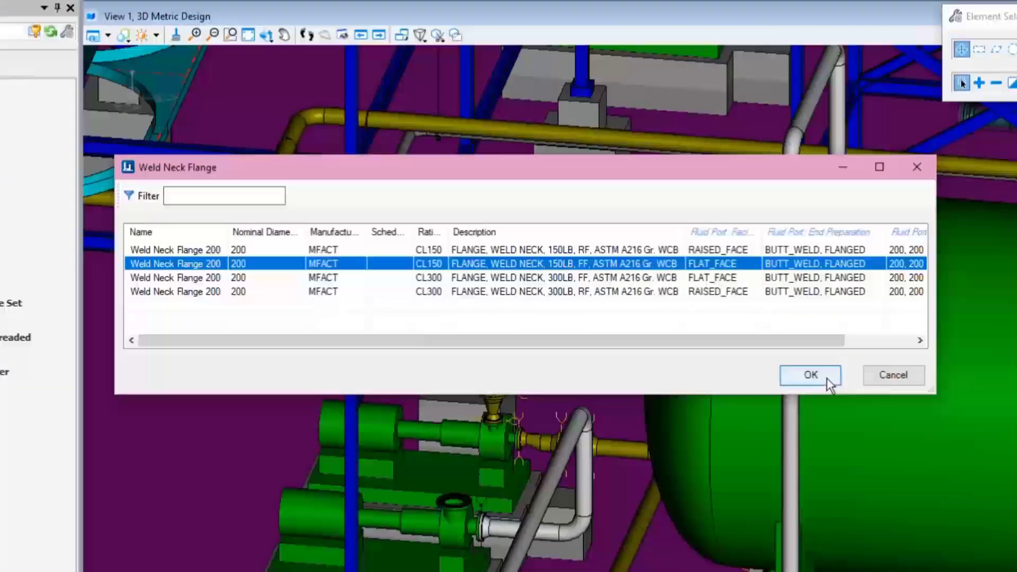
Confirm the 150LB weld neck flange and choose the 200 mm CL150 weld neck specification
left_click(809, 375)
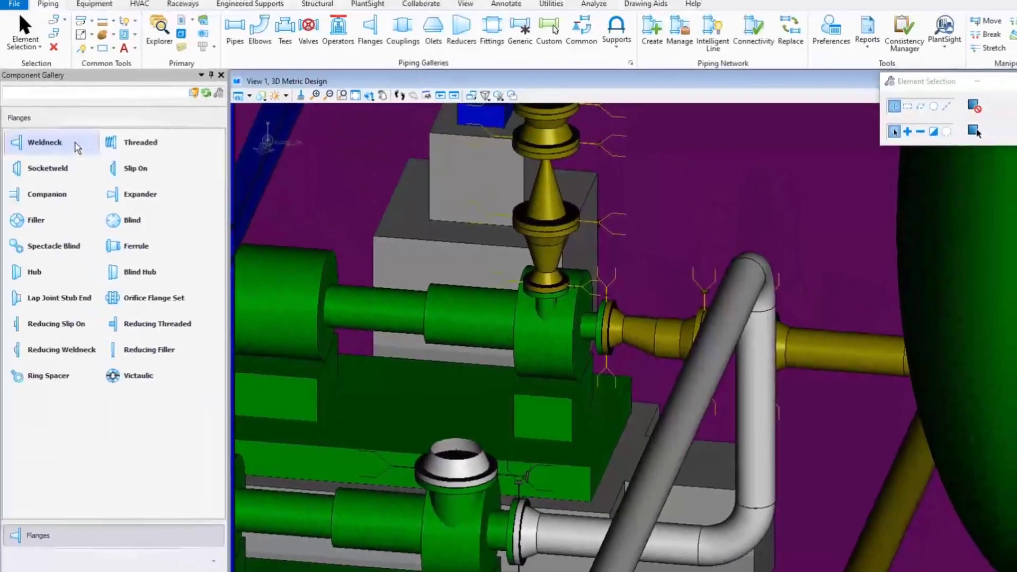
left_click(44, 142)
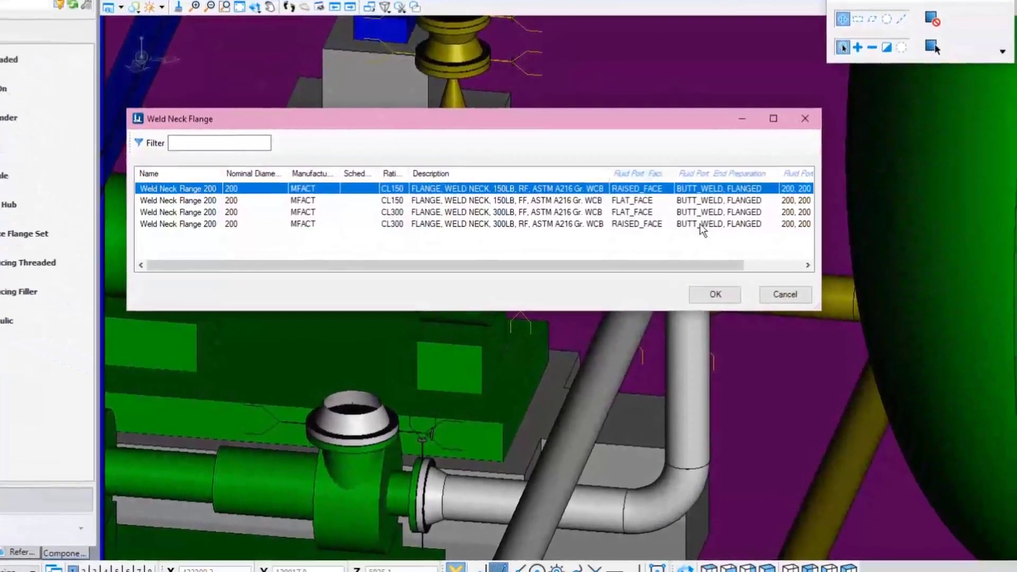
left_click(714, 294)
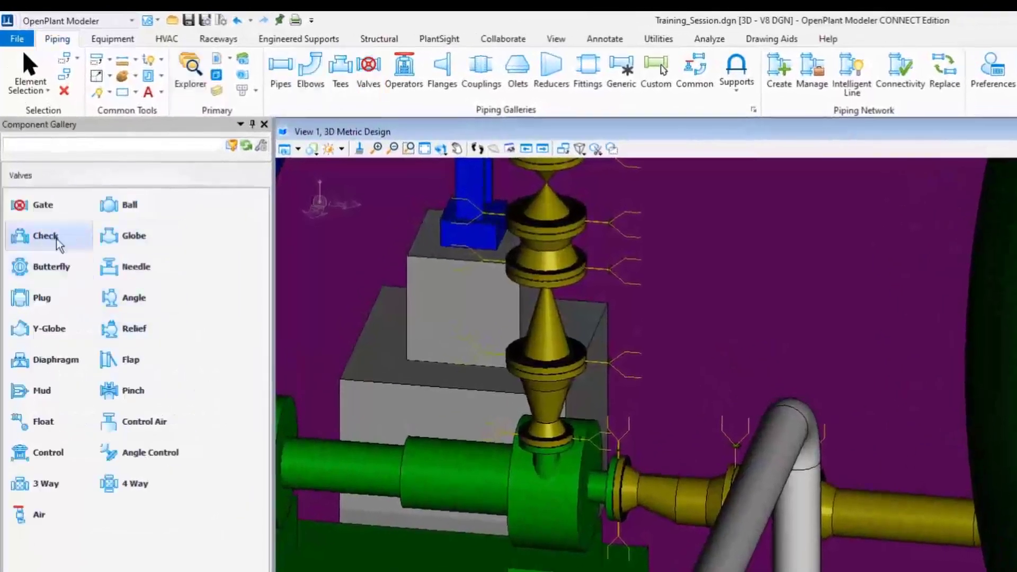
Choose a 200 mm CL150 raised-face check valve and tag it 60-V-0600 from PlantSight
left_click(44, 235)
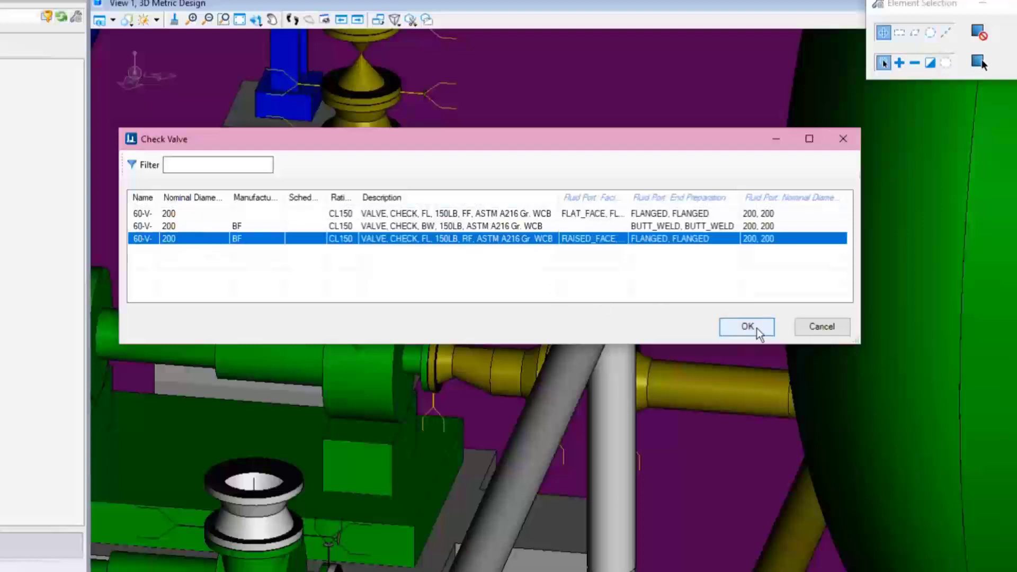
left_click(746, 326)
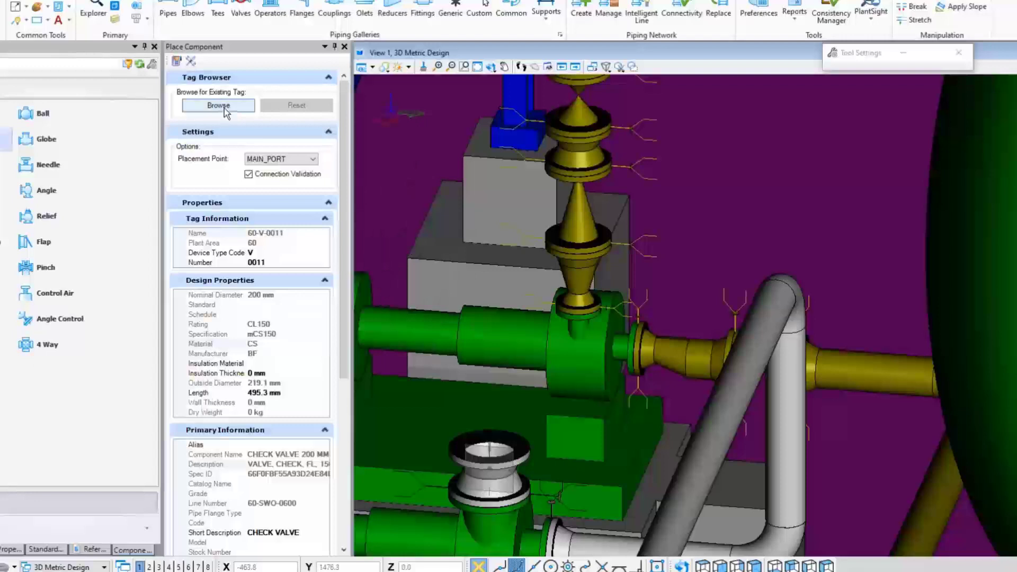
left_click(218, 105)
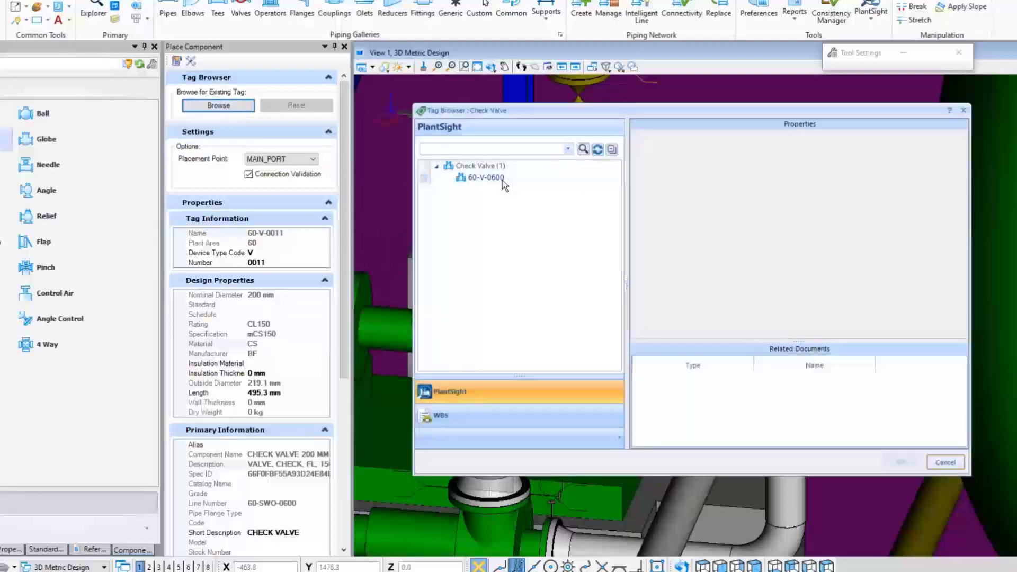
left_click(485, 177)
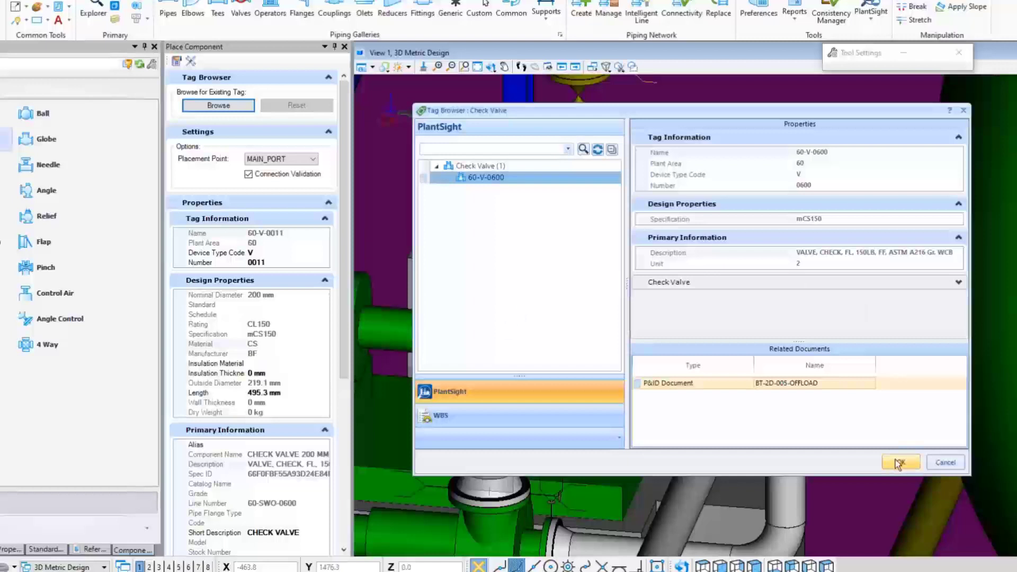
left_click(900, 461)
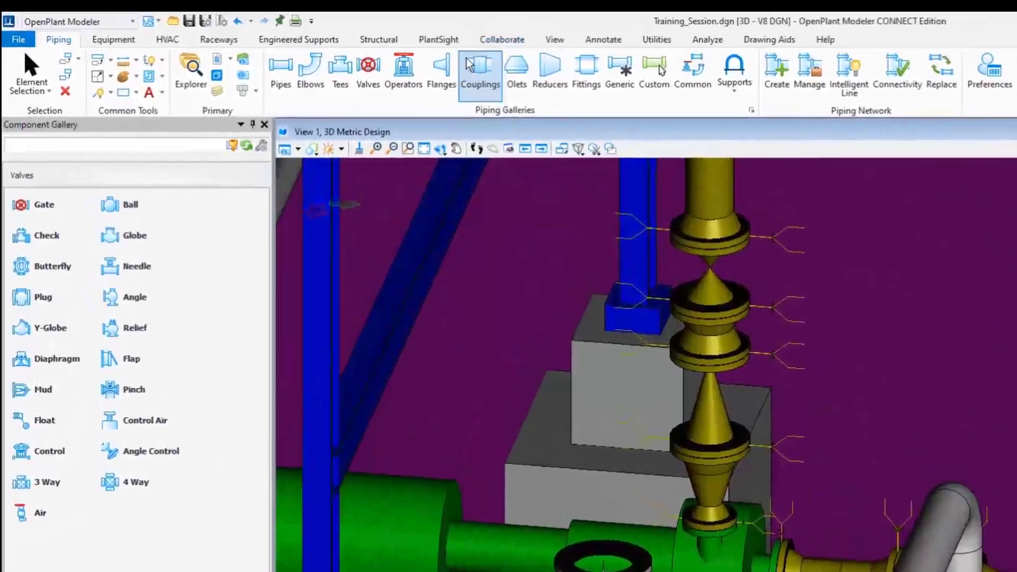
Start another weld neck flange with its placement point set to RUN_PORT
left_click(480, 70)
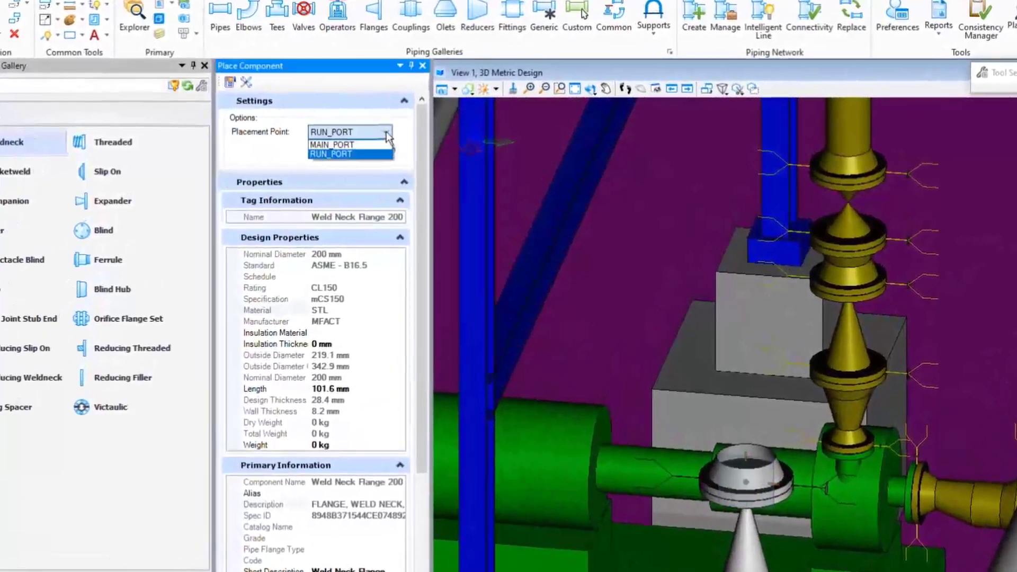
left_click(332, 145)
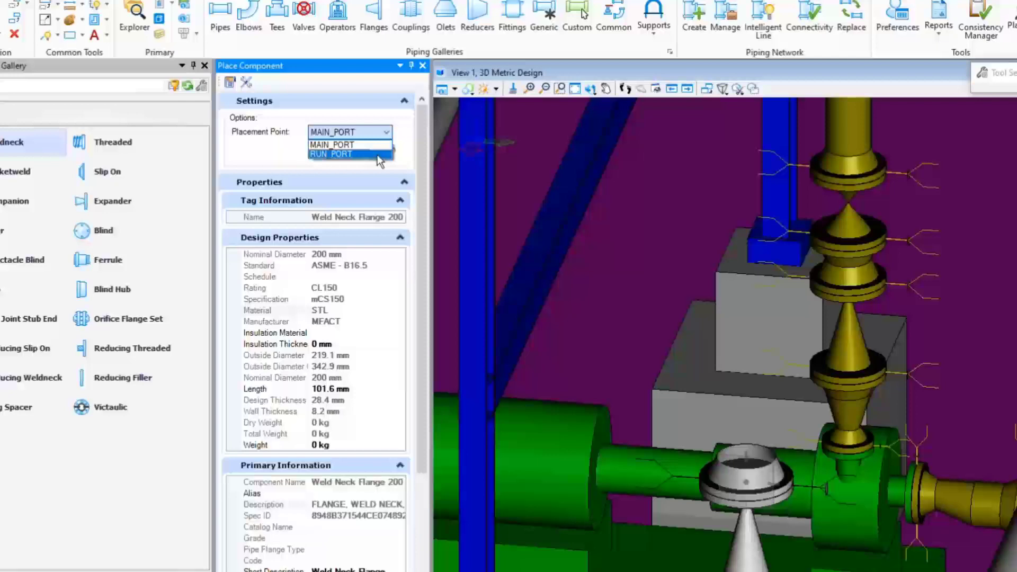
left_click(330, 154)
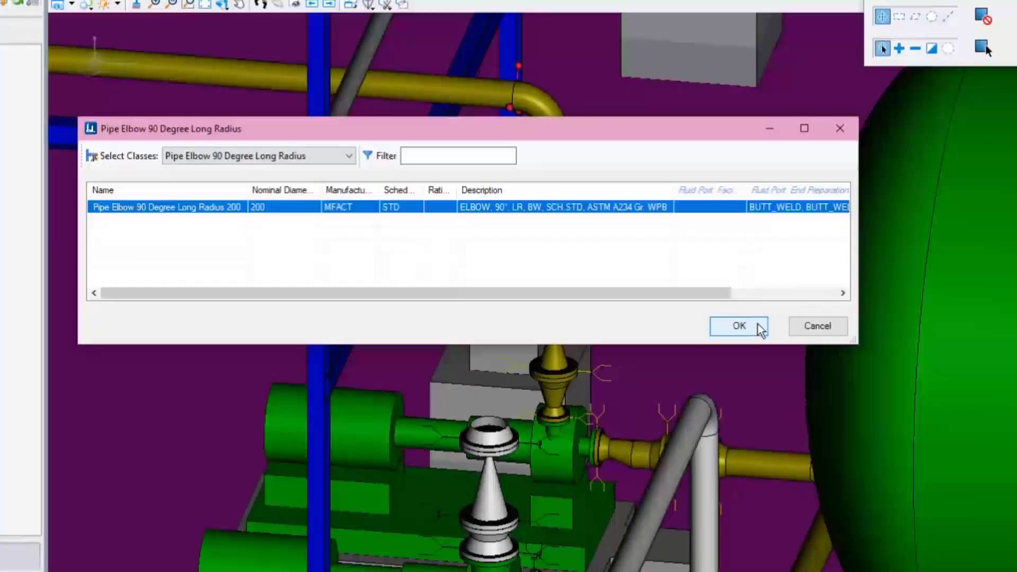
Confirm the 90° long-radius elbow and start a straight pipe run from it
left_click(739, 326)
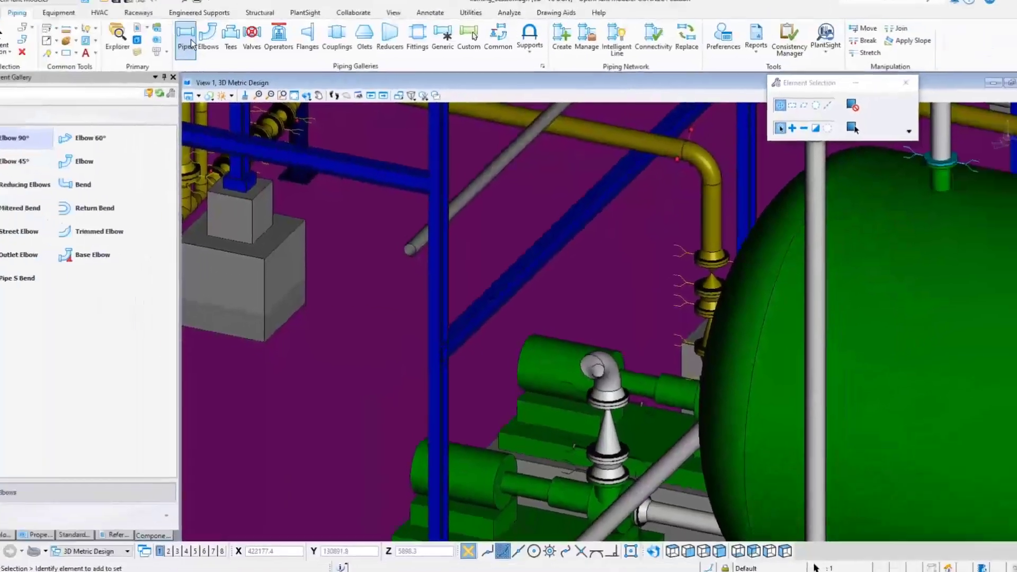
left_click(202, 49)
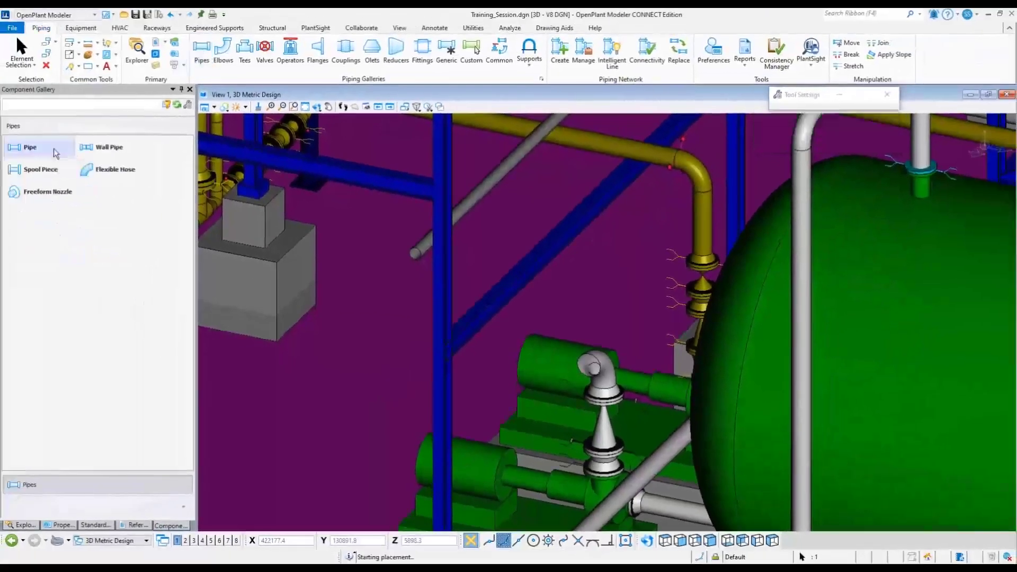
left_click(29, 147)
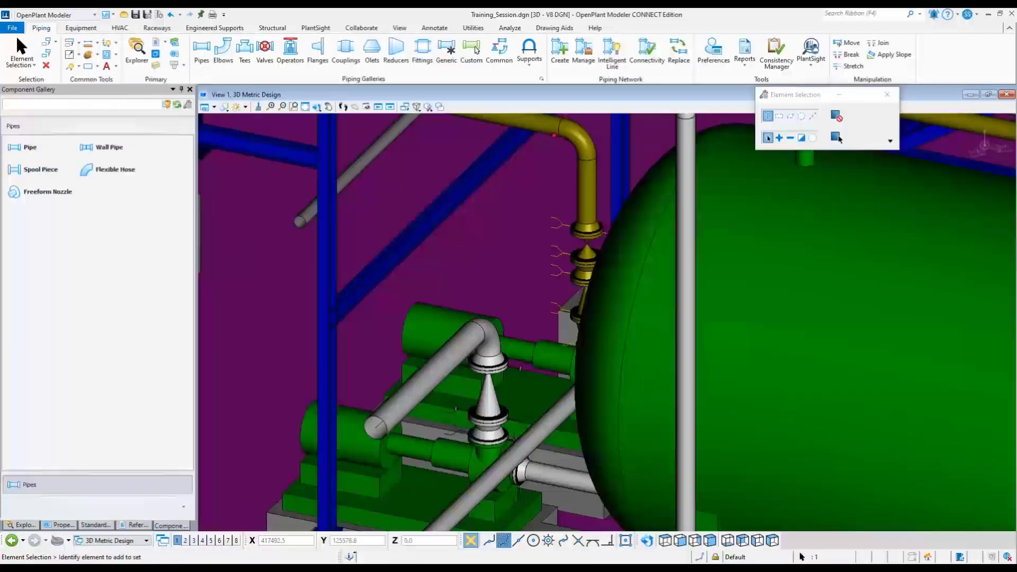
mouse_move(425, 396)
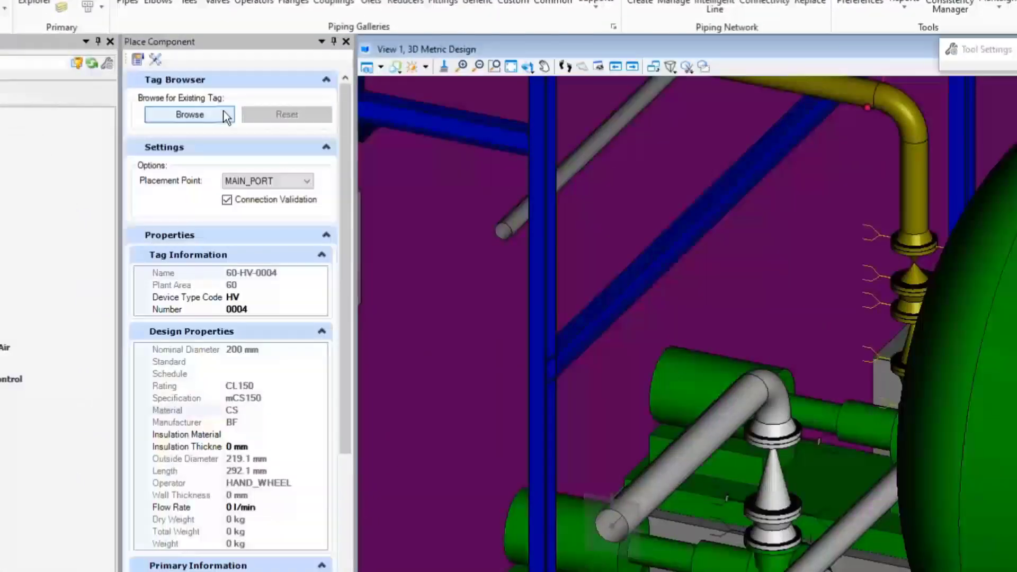
Assign PlantSight tag 60-V-0601 to the gate valve from the Tag Browser
left_click(188, 115)
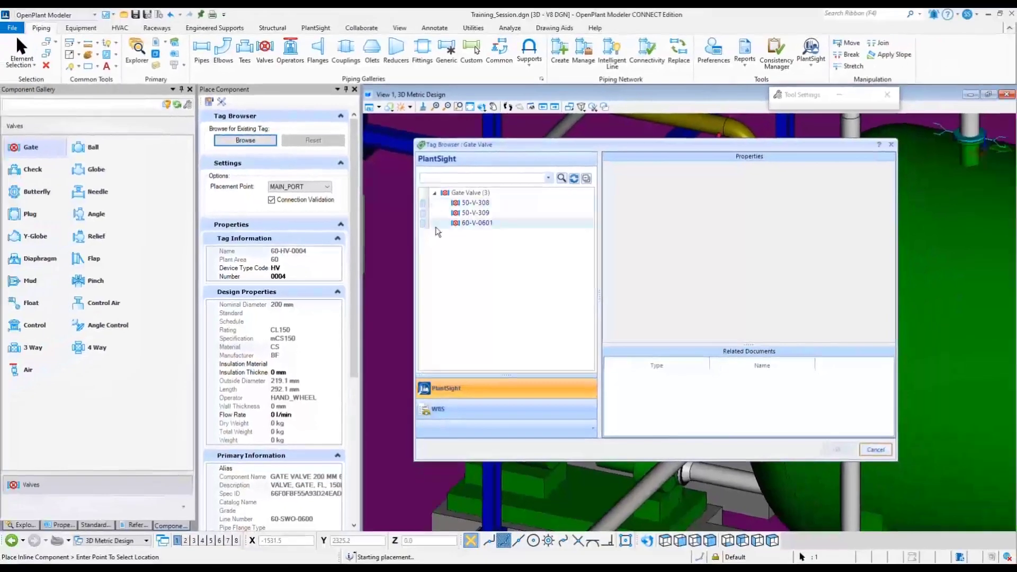
left_click(476, 223)
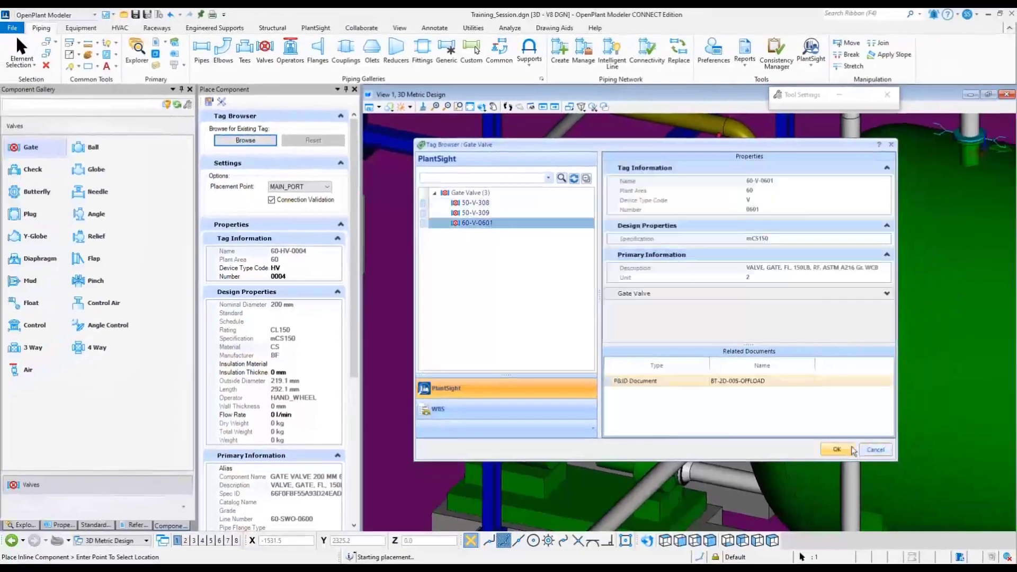
left_click(837, 450)
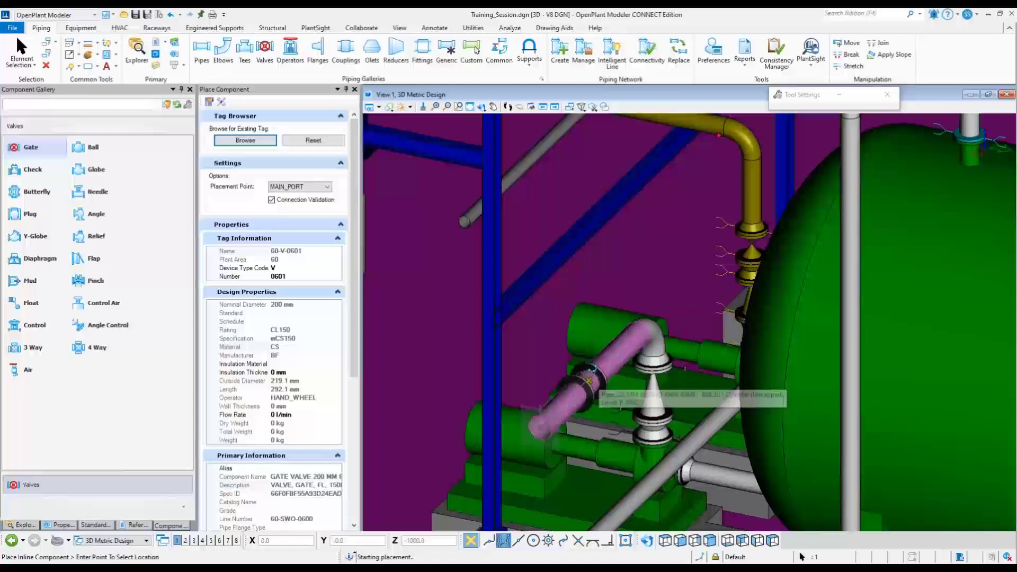